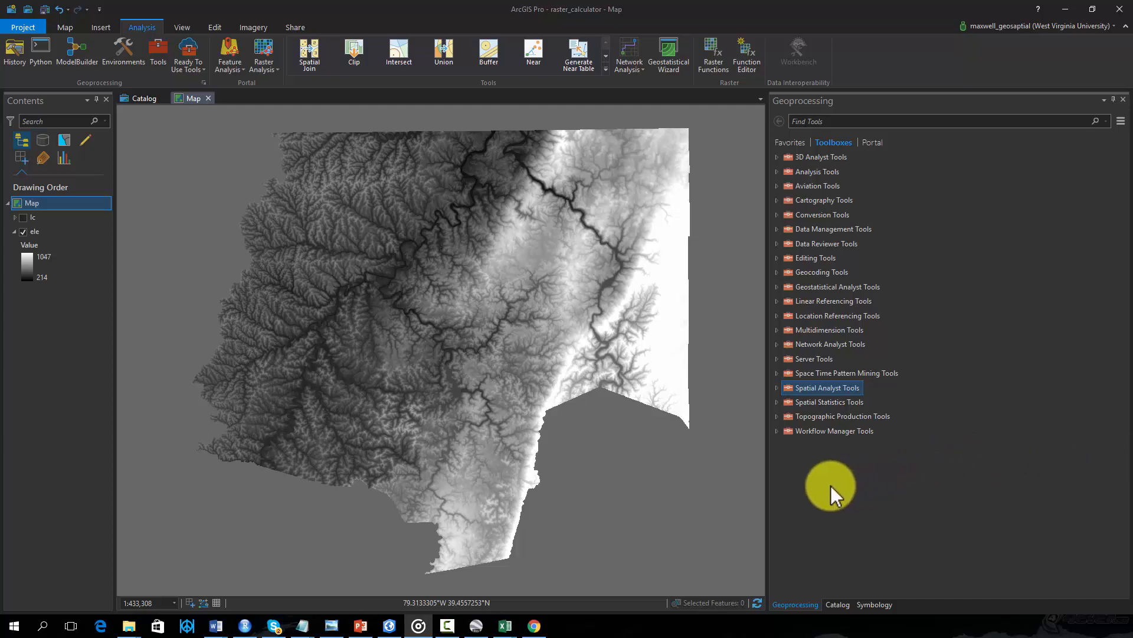
mouse_move(810, 391)
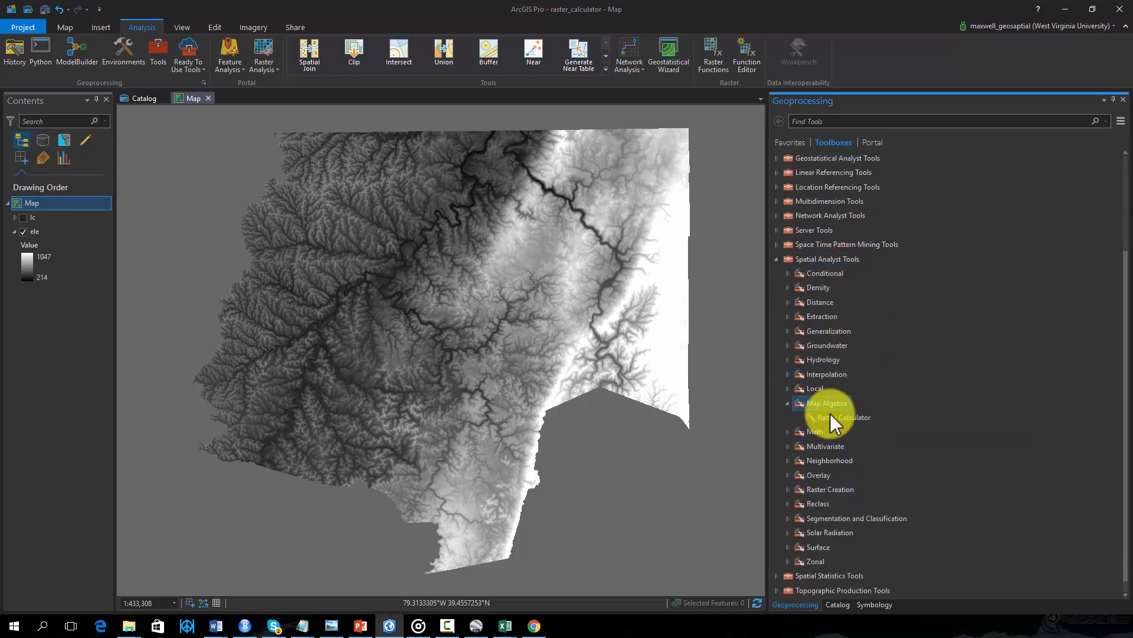
Launch the Raster Calculator tool from the Map Algebra toolset
click(842, 416)
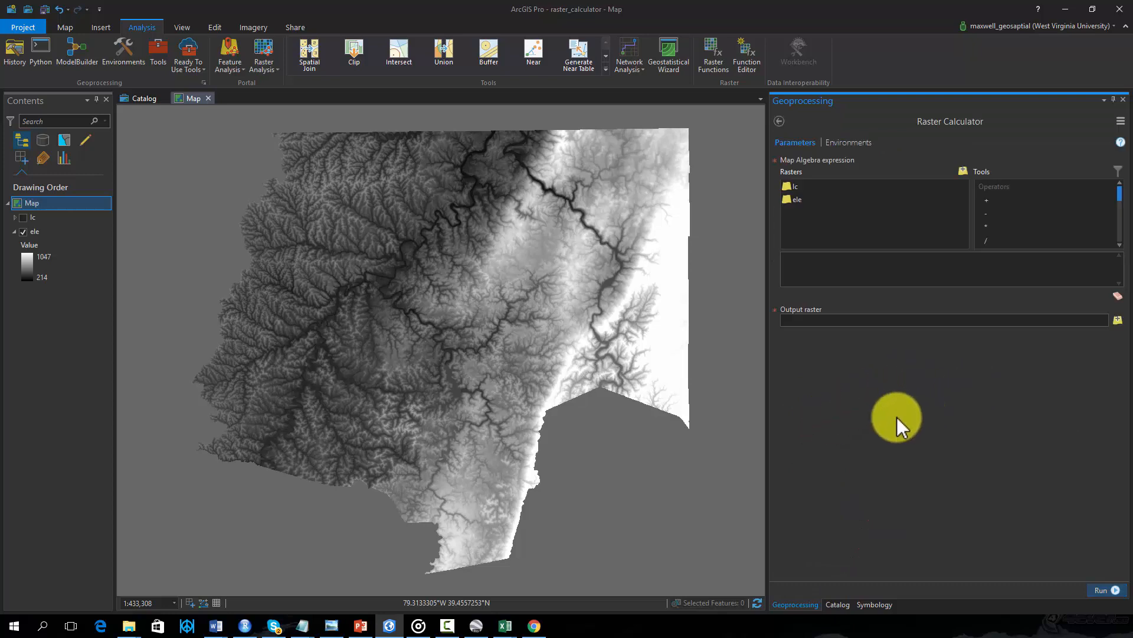
mouse_move(824, 437)
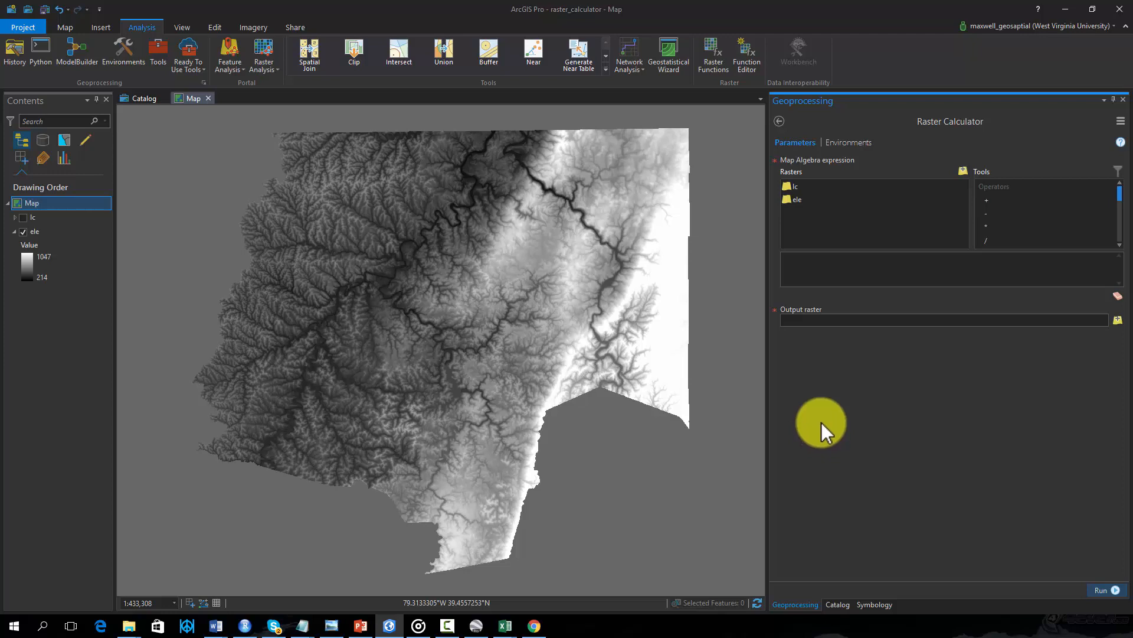
Build "ele" * 3.281 to convert elevation to feet and run it
click(798, 199)
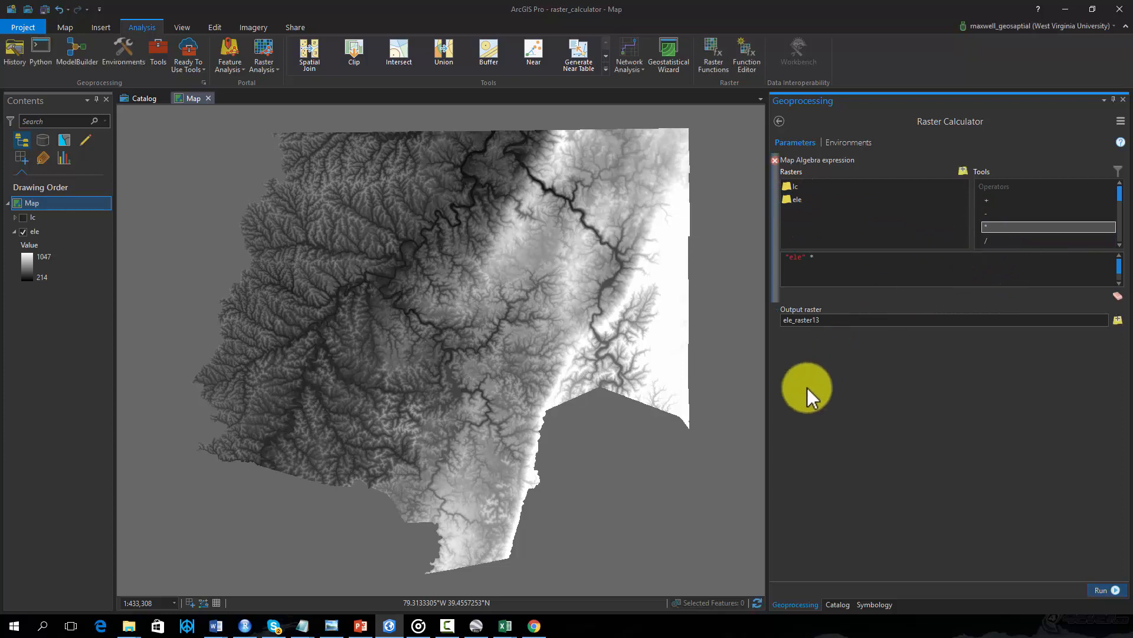
text(3.)
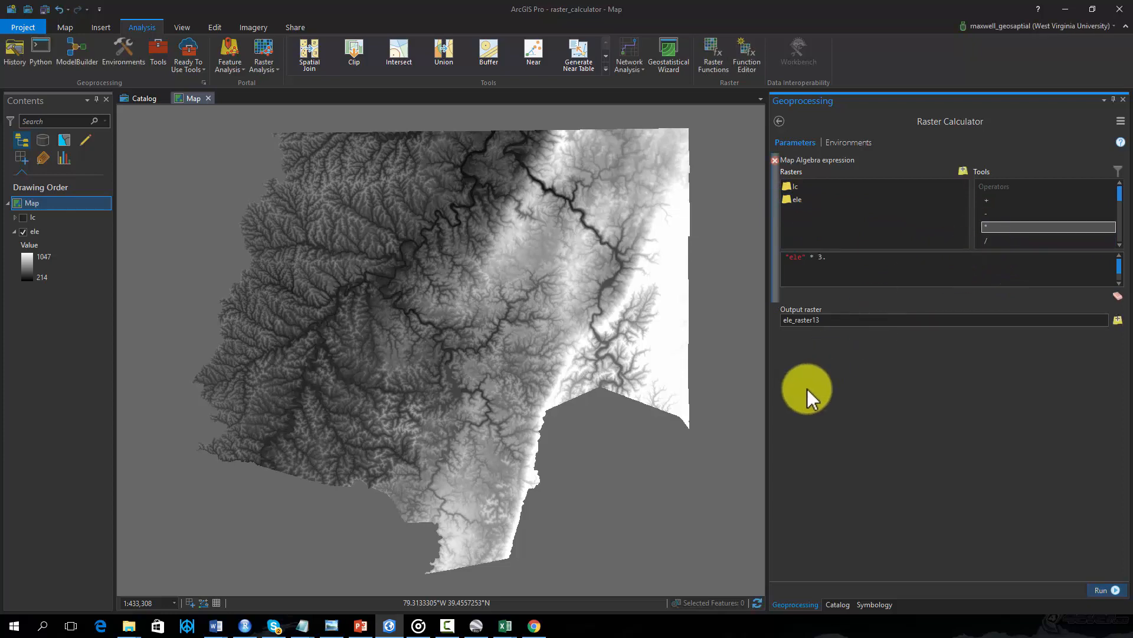
text(281)
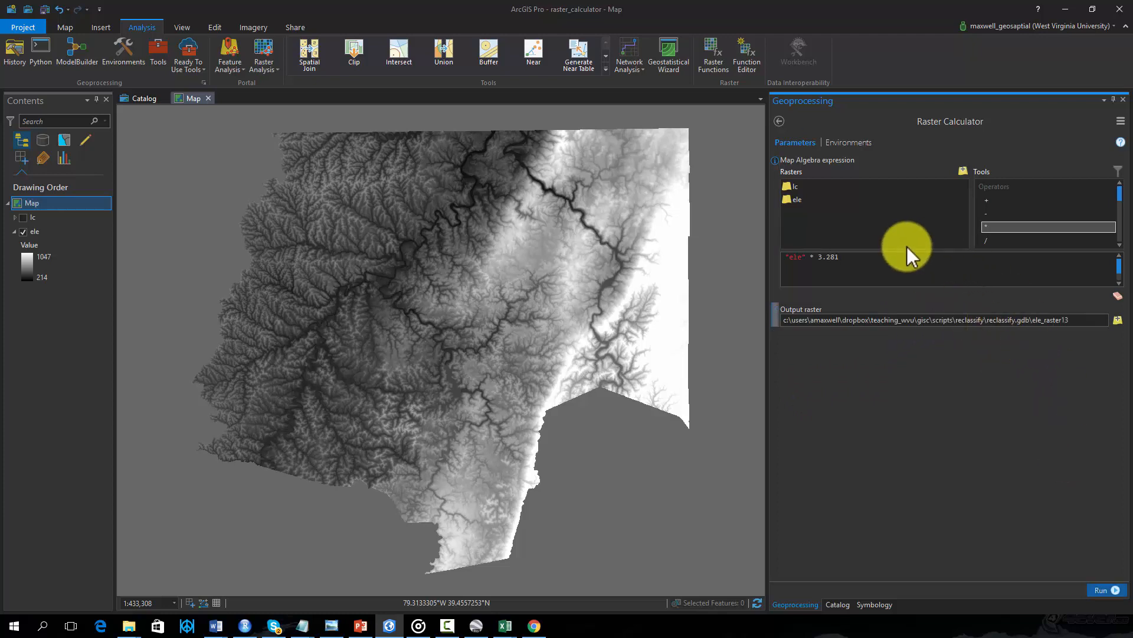
click(1099, 590)
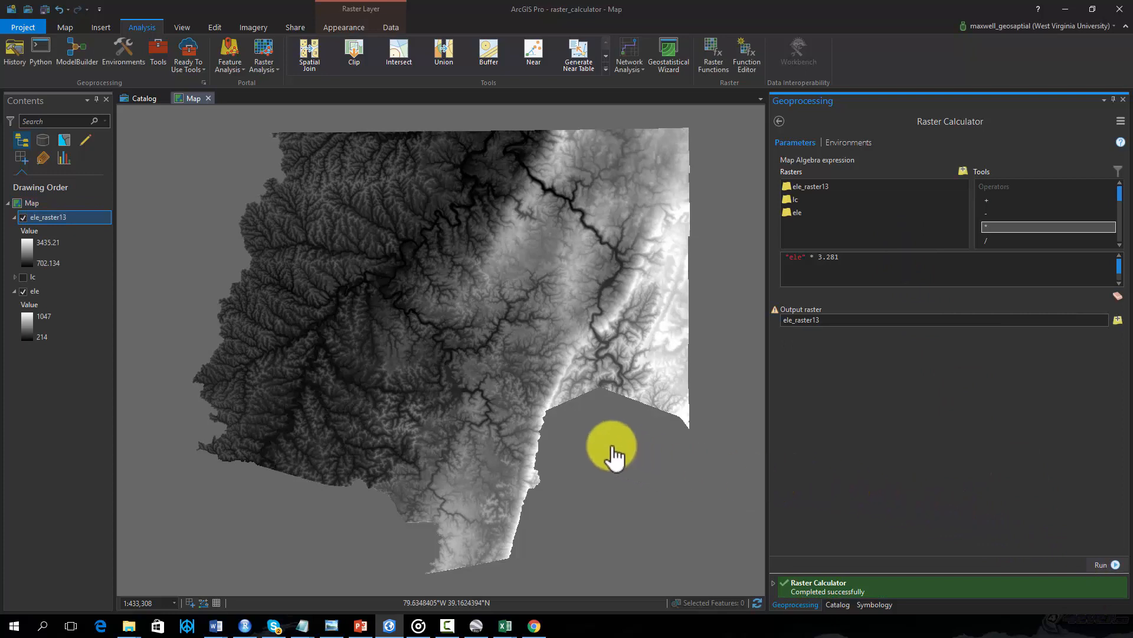
mouse_move(470, 391)
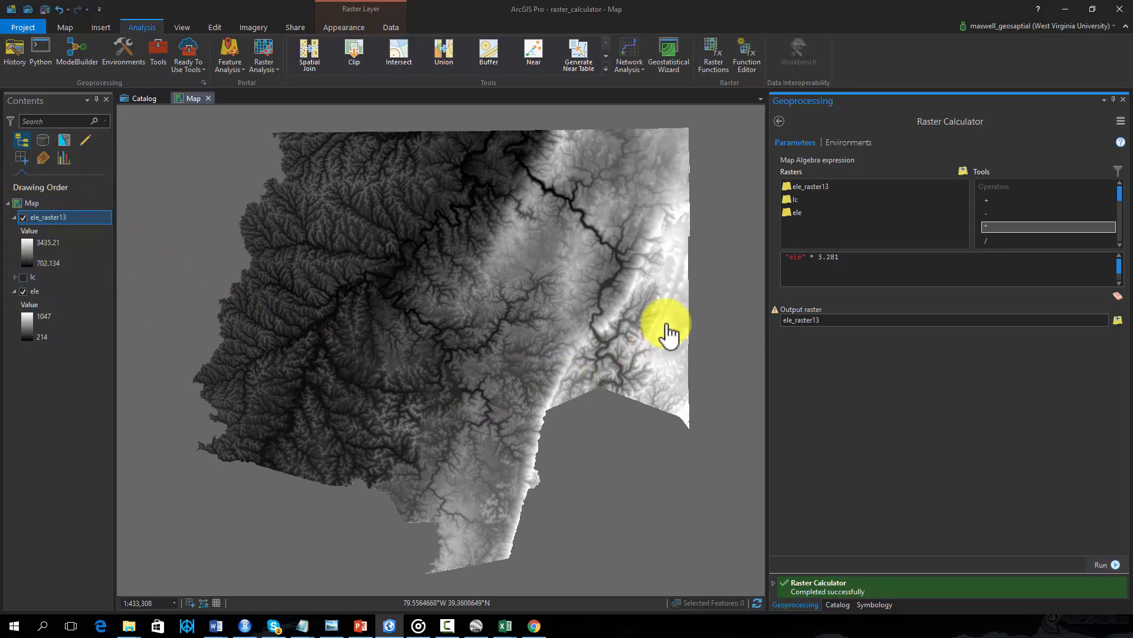
Identify a pixel of ele_raster13 showing about 2519.8 feet
click(668, 310)
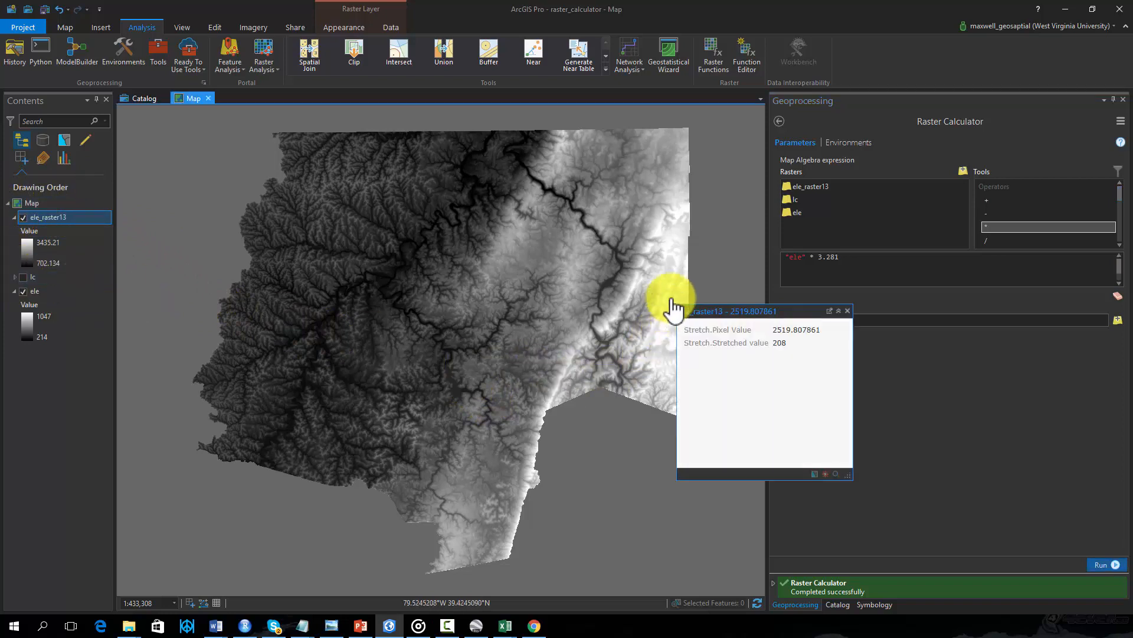
mouse_move(864, 375)
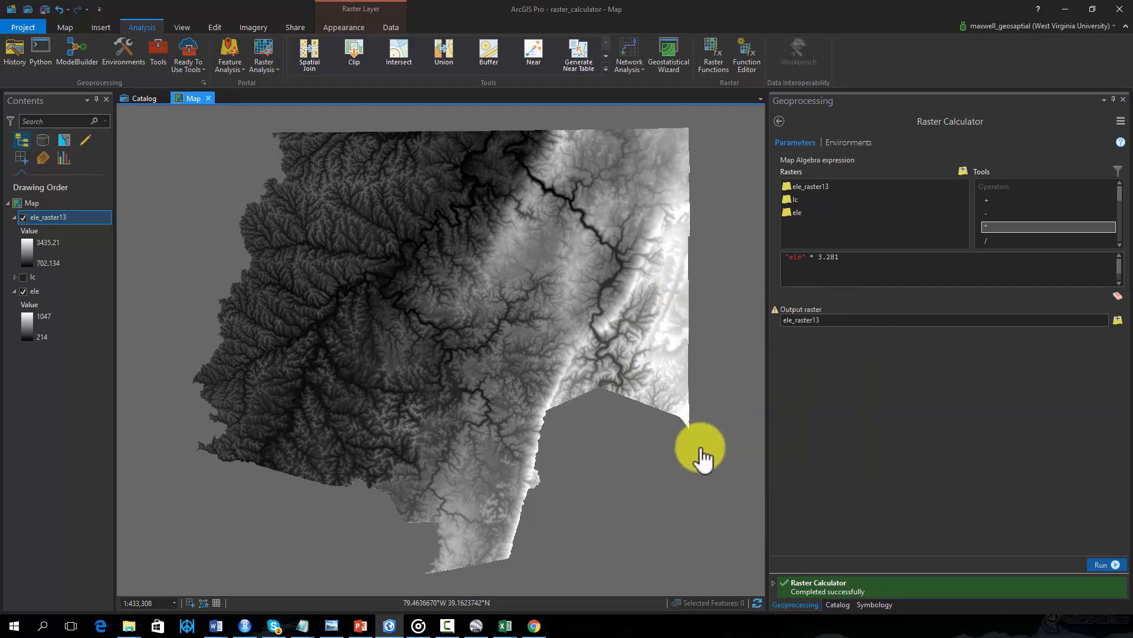
mouse_move(711, 445)
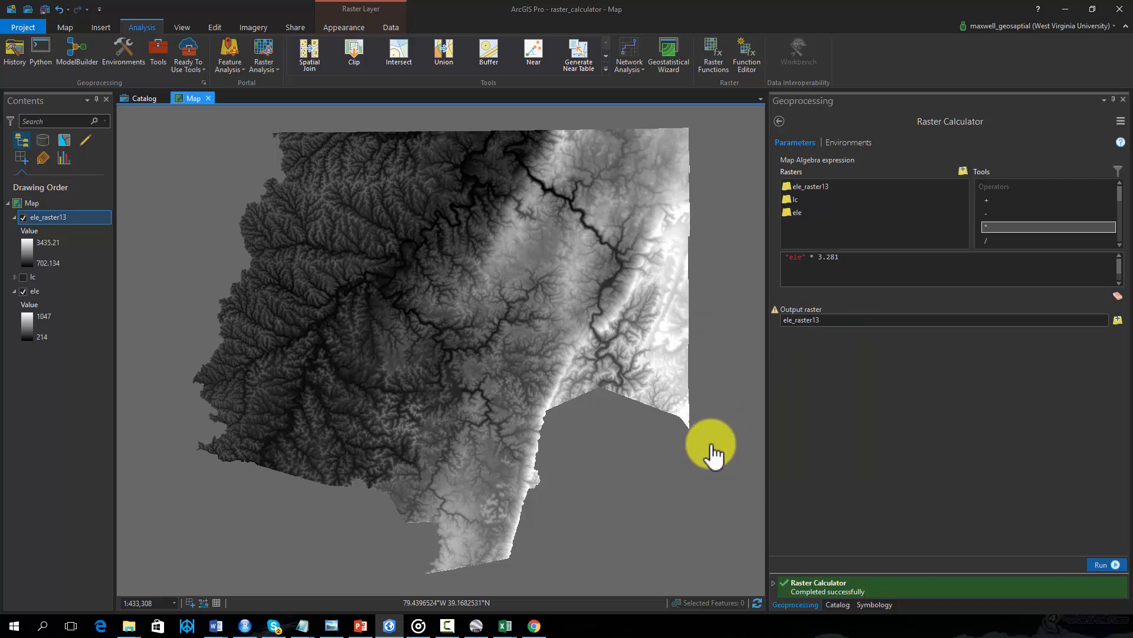
mouse_move(712, 444)
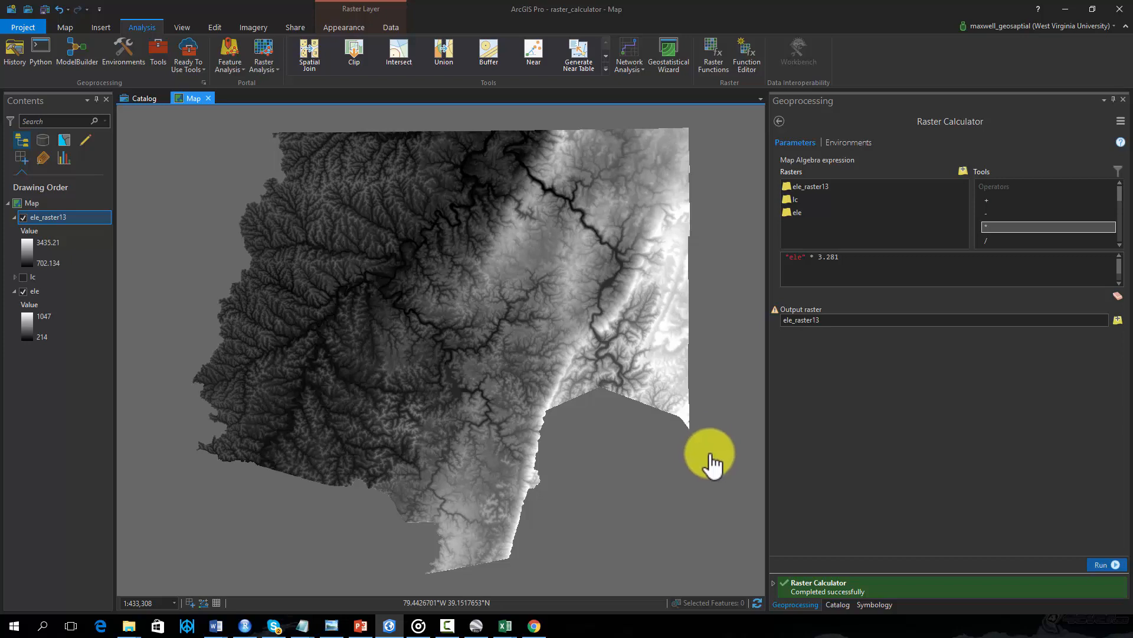
mouse_move(871, 365)
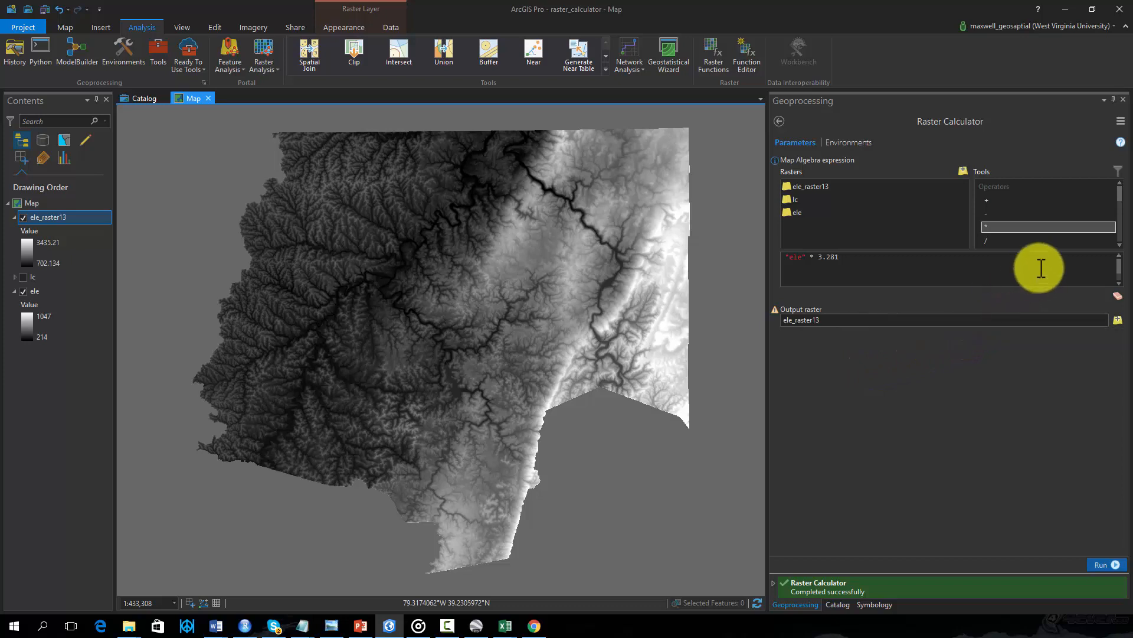
mouse_move(964, 249)
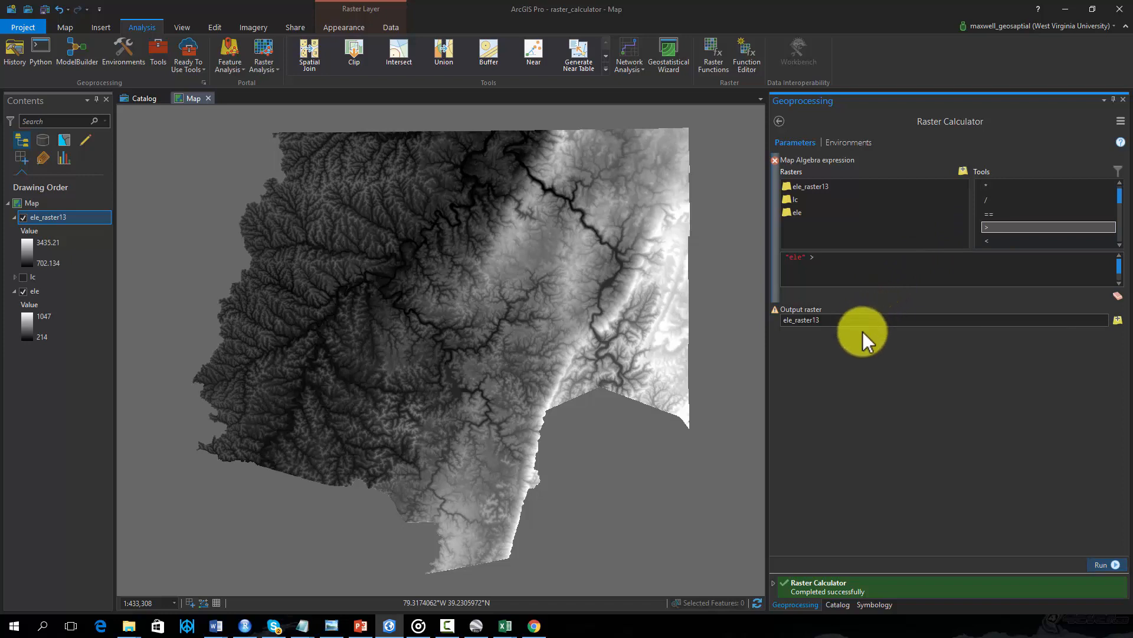
Complete the "ele" > 500 expression to ele_raster14 and run it
text(5)
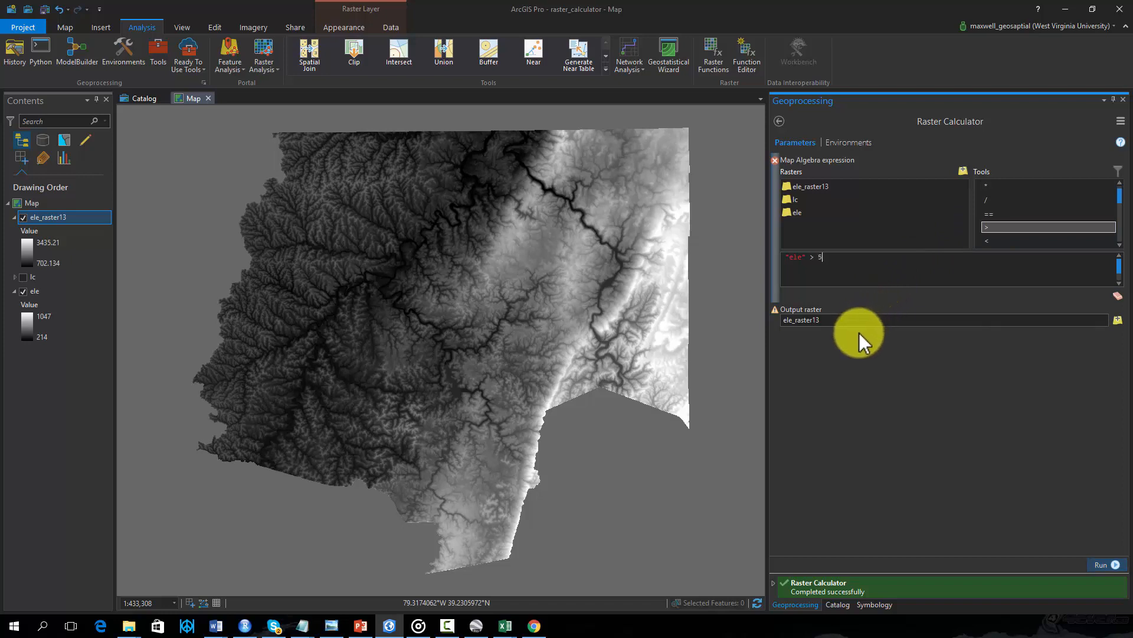
text(00)
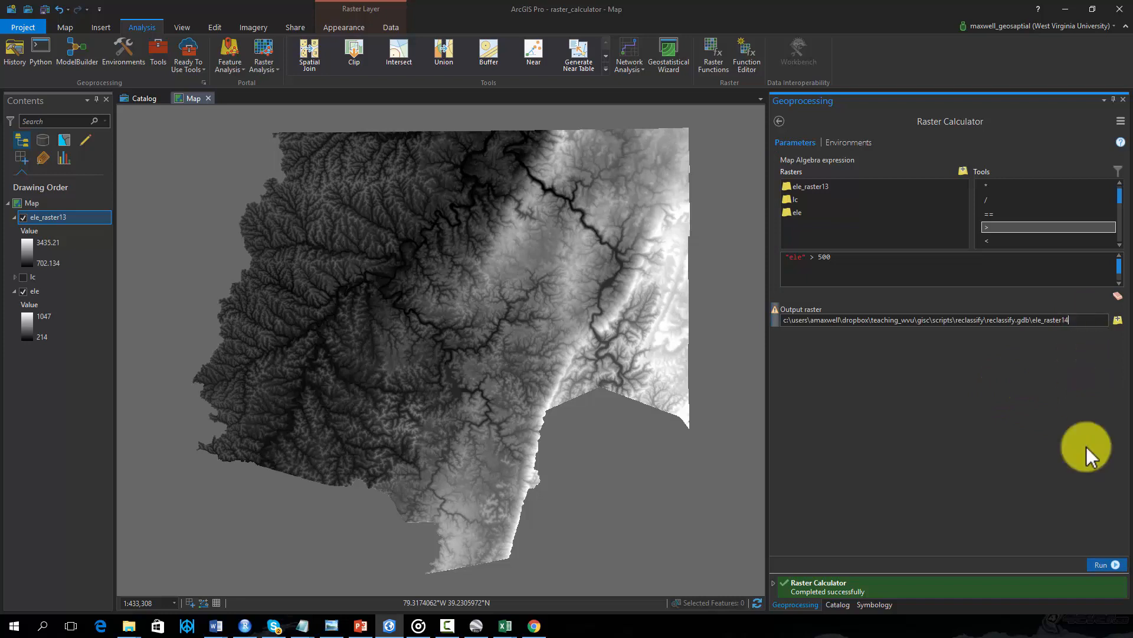
click(1102, 565)
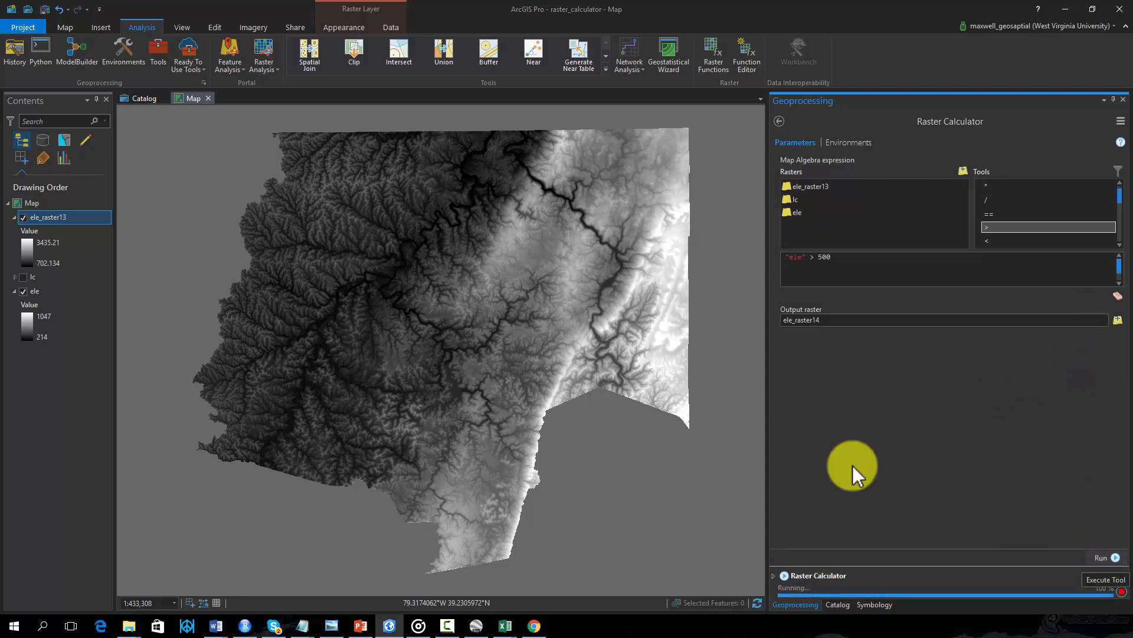
Let the "ele" > 500 run finish so ele_raster14 draws as a 0/1 grid
click(1104, 578)
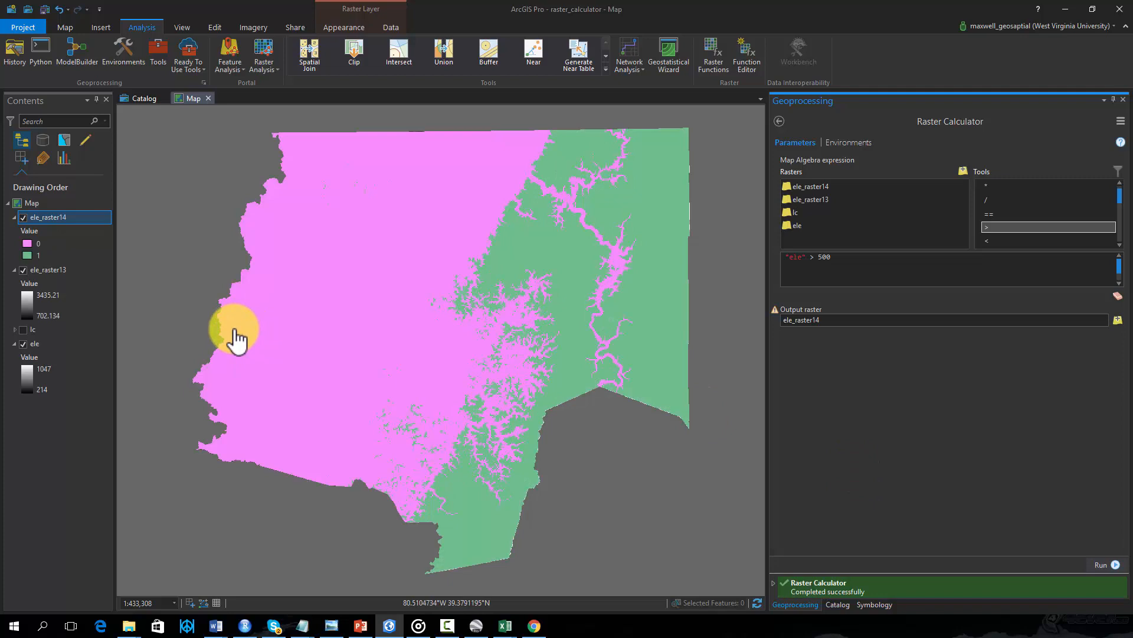
mouse_move(177, 347)
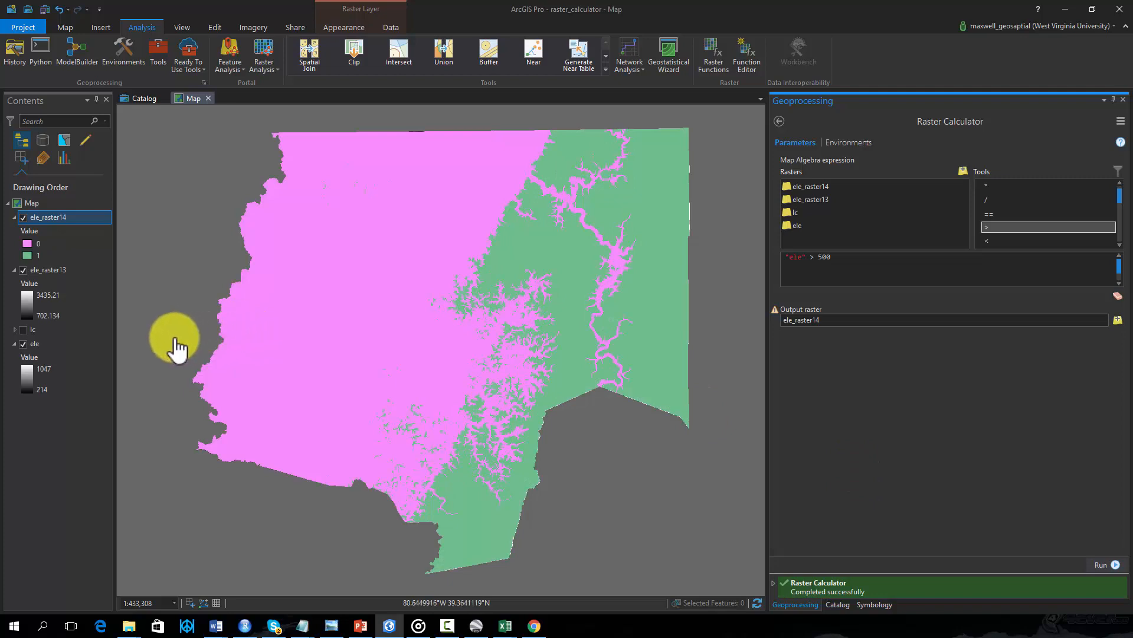
mouse_move(175, 340)
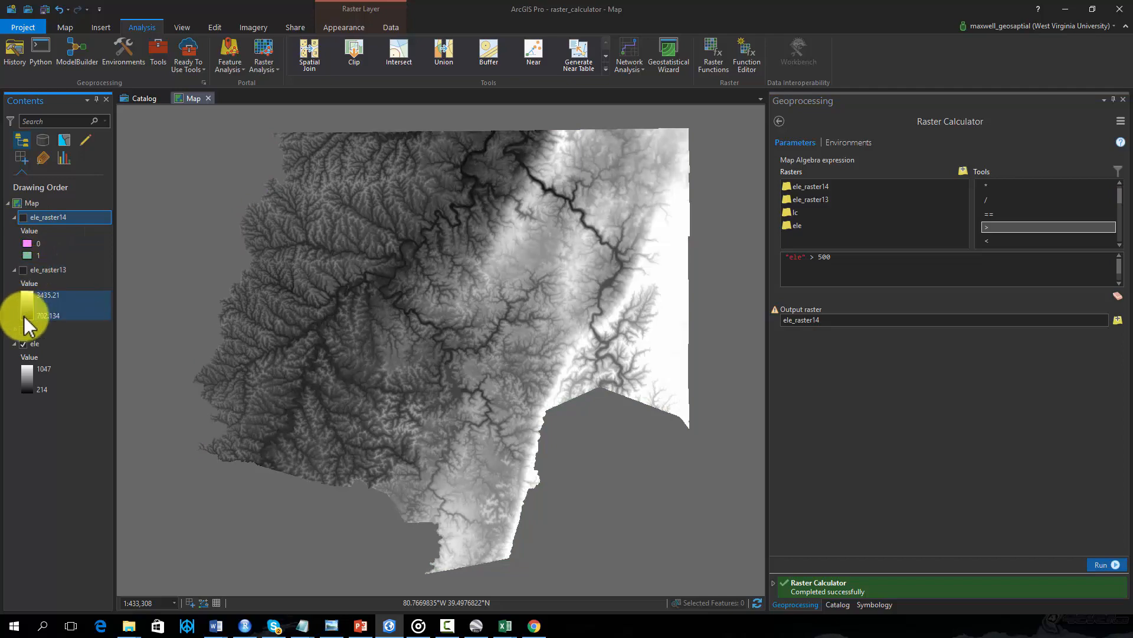
Turn on the lc land-cover layer and collapse its legend in Contents
click(23, 343)
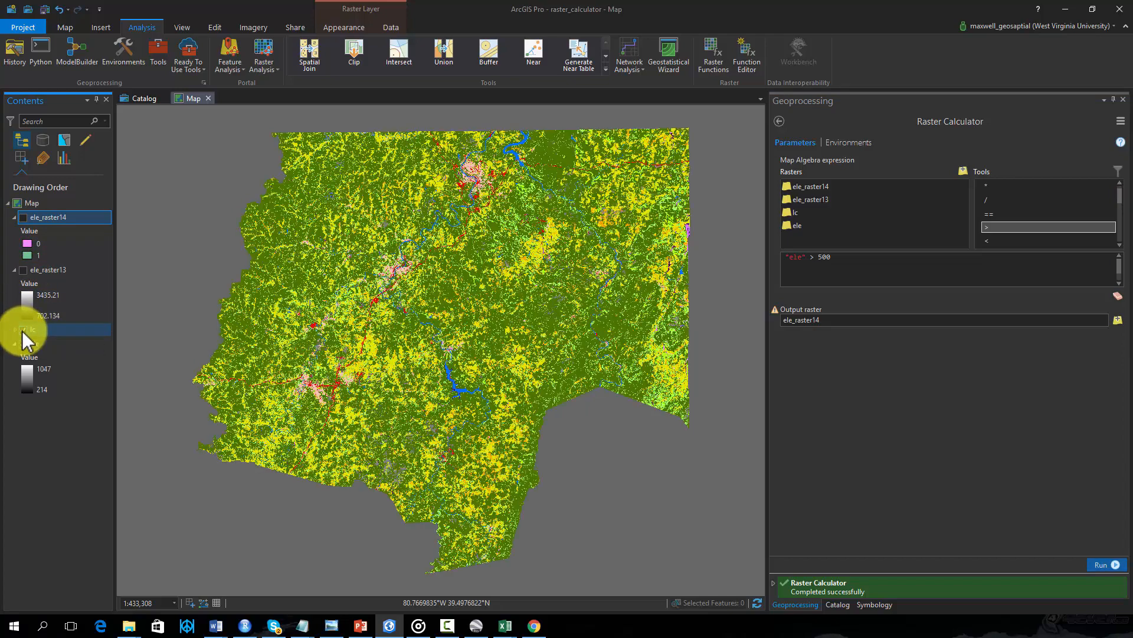
click(24, 330)
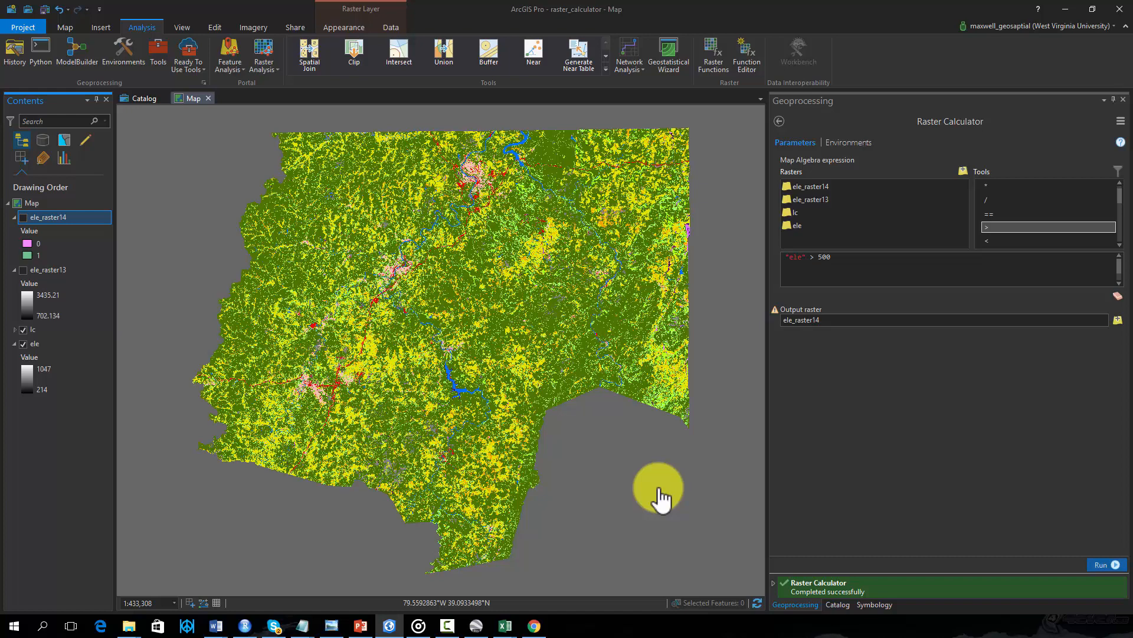
mouse_move(678, 498)
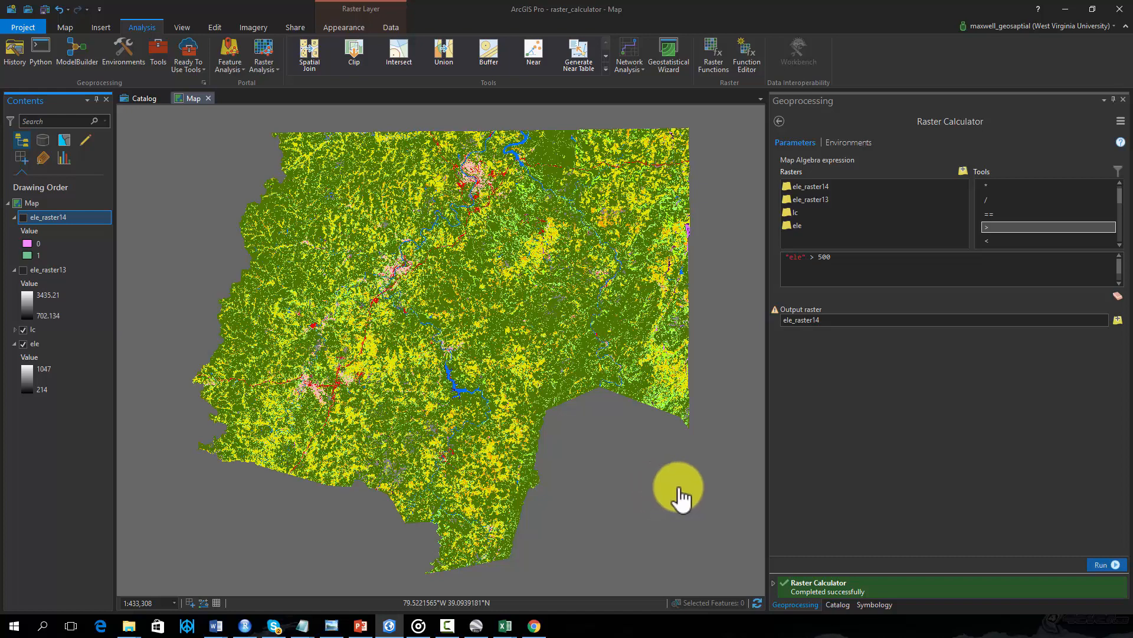
mouse_move(719, 483)
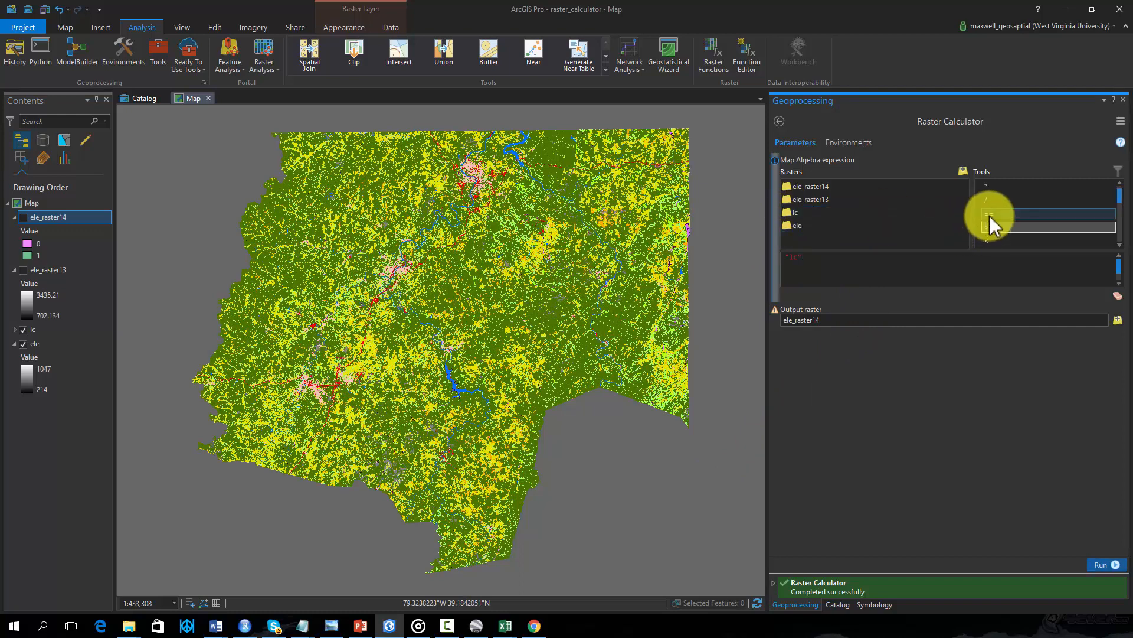
Compute "lc" == 41 into the binary ele_raster15 deciduous-forest grid
text(== 41)
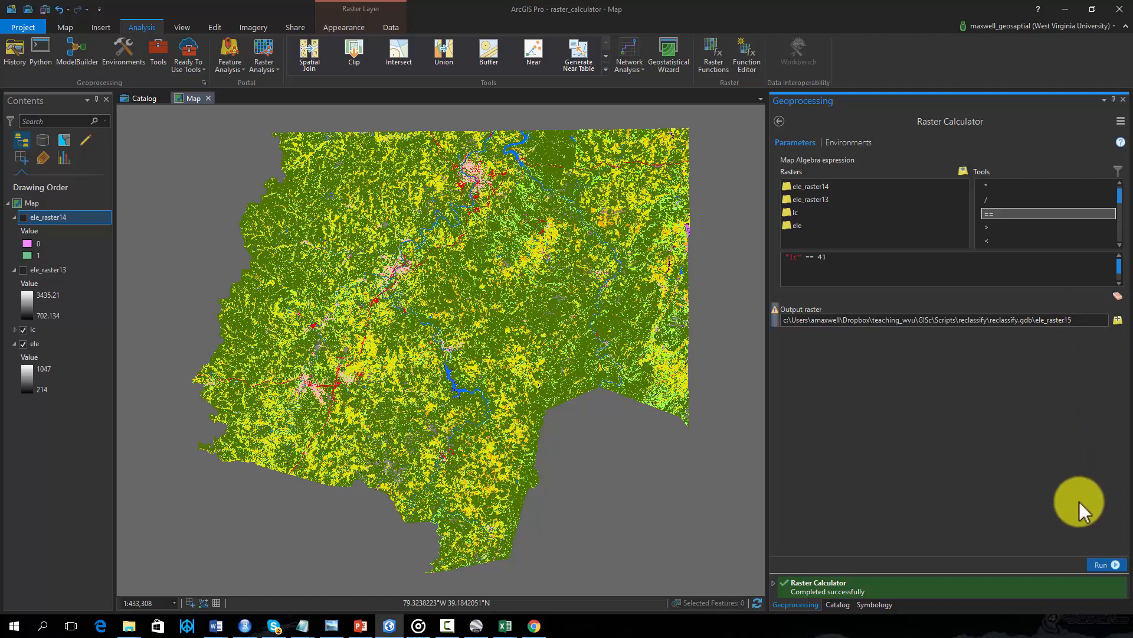
click(1104, 564)
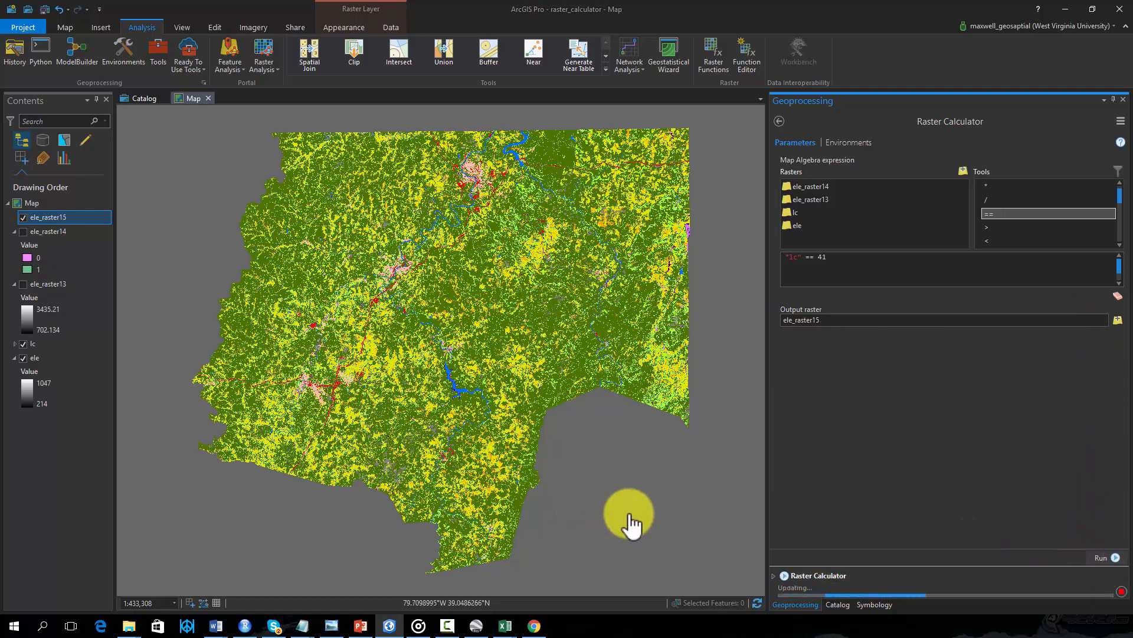
click(1102, 564)
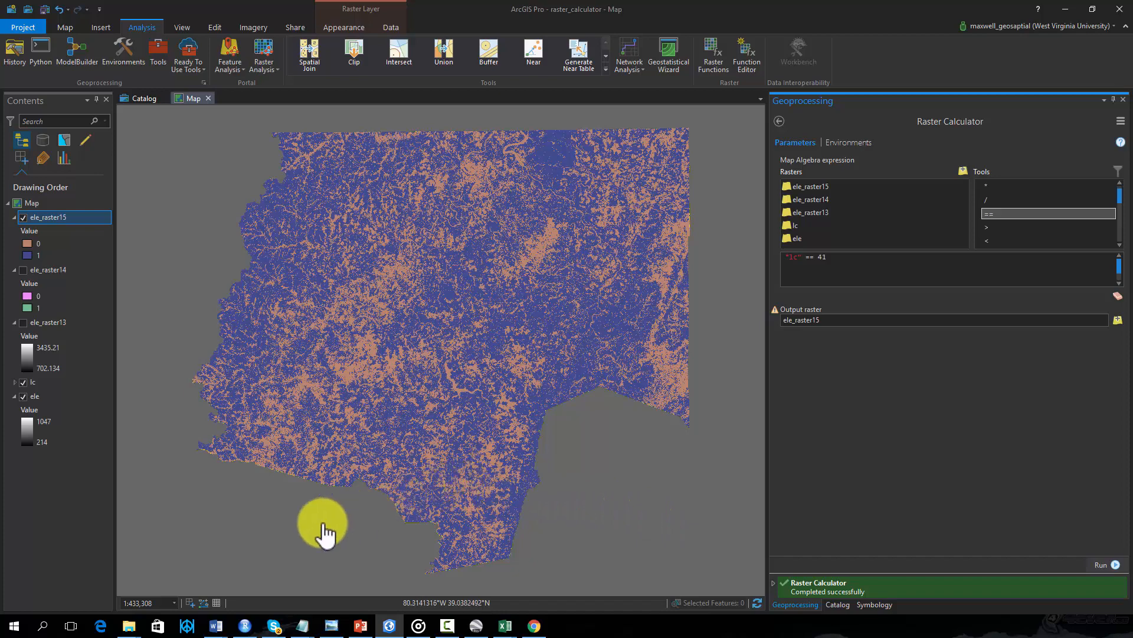
mouse_move(157, 510)
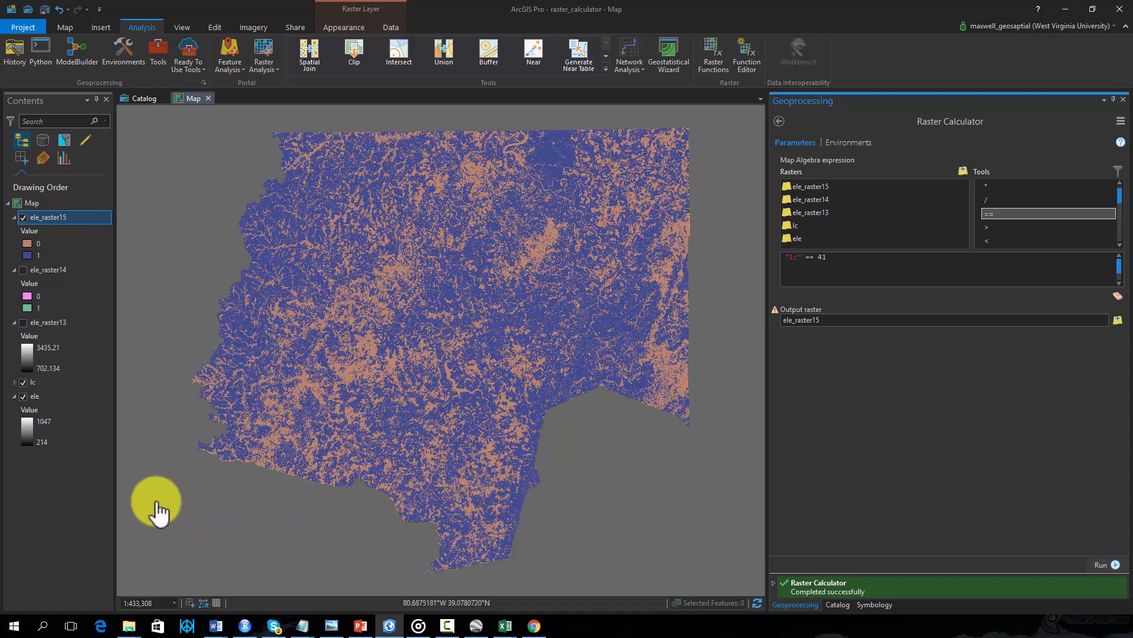
mouse_move(157, 391)
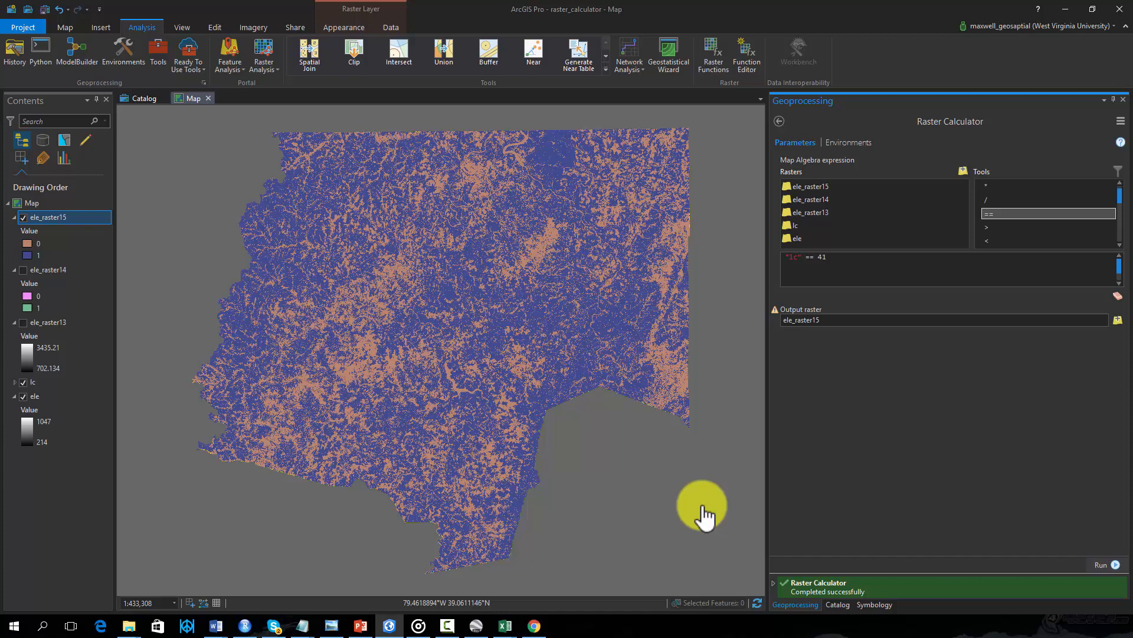
mouse_move(715, 507)
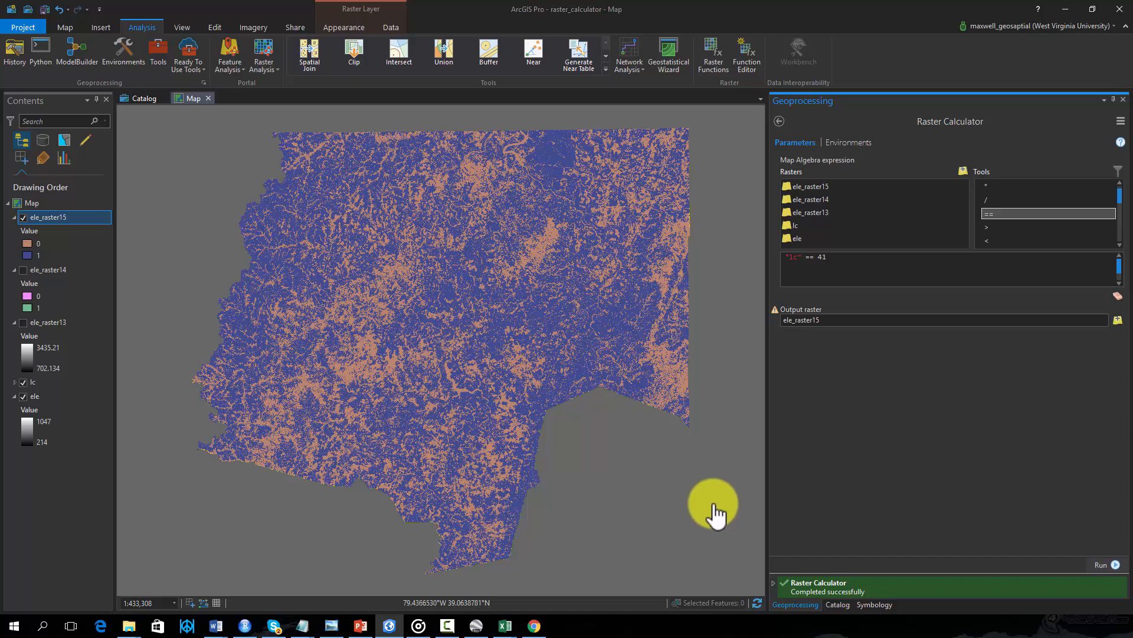
mouse_move(841, 317)
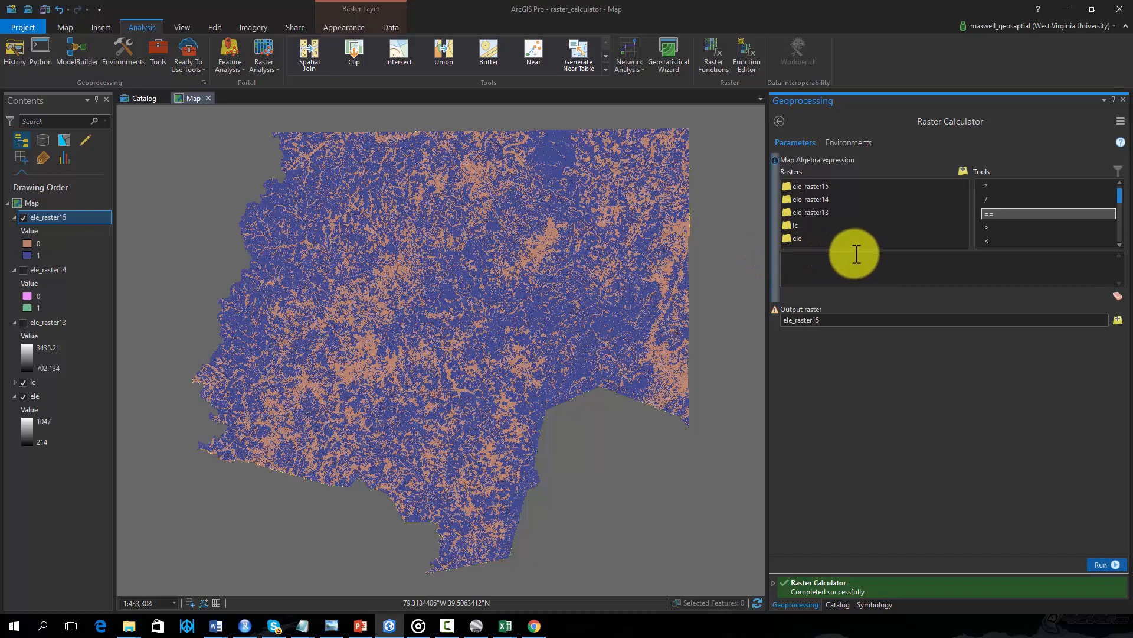
mouse_move(854, 268)
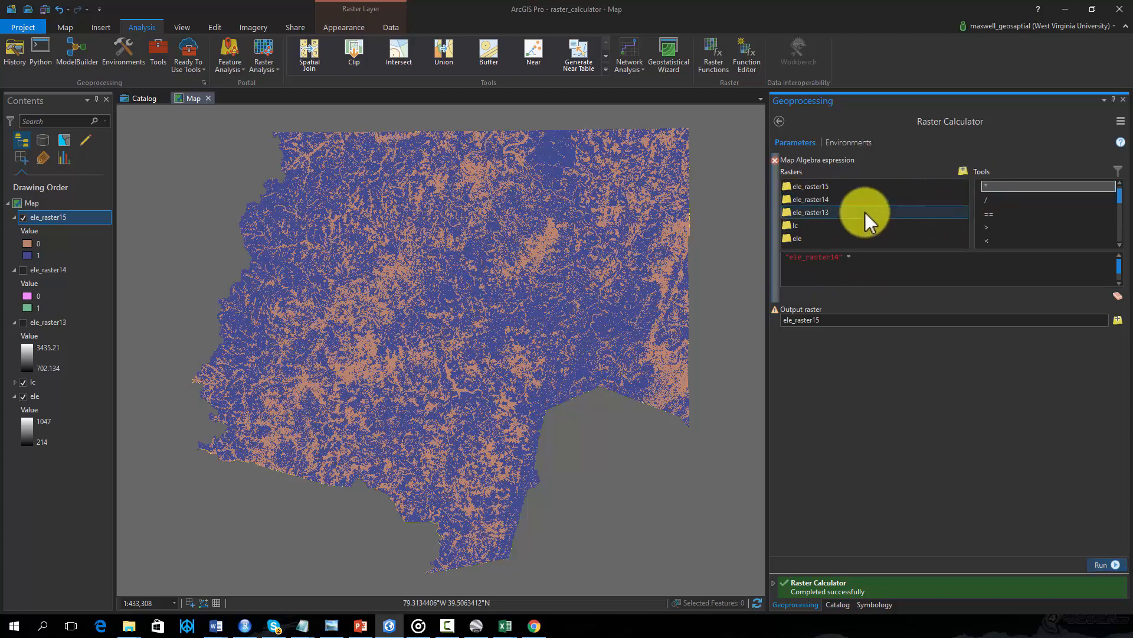
Run "ele_raster14" * "ele_raster15" producing ele_raster16
double_click(810, 186)
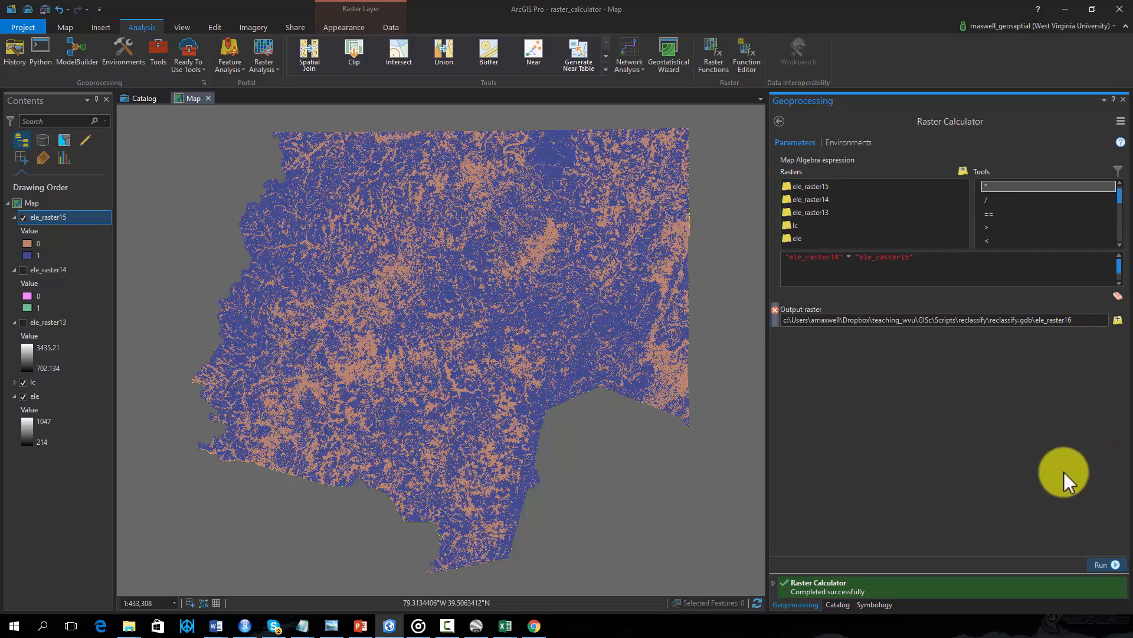
click(1105, 565)
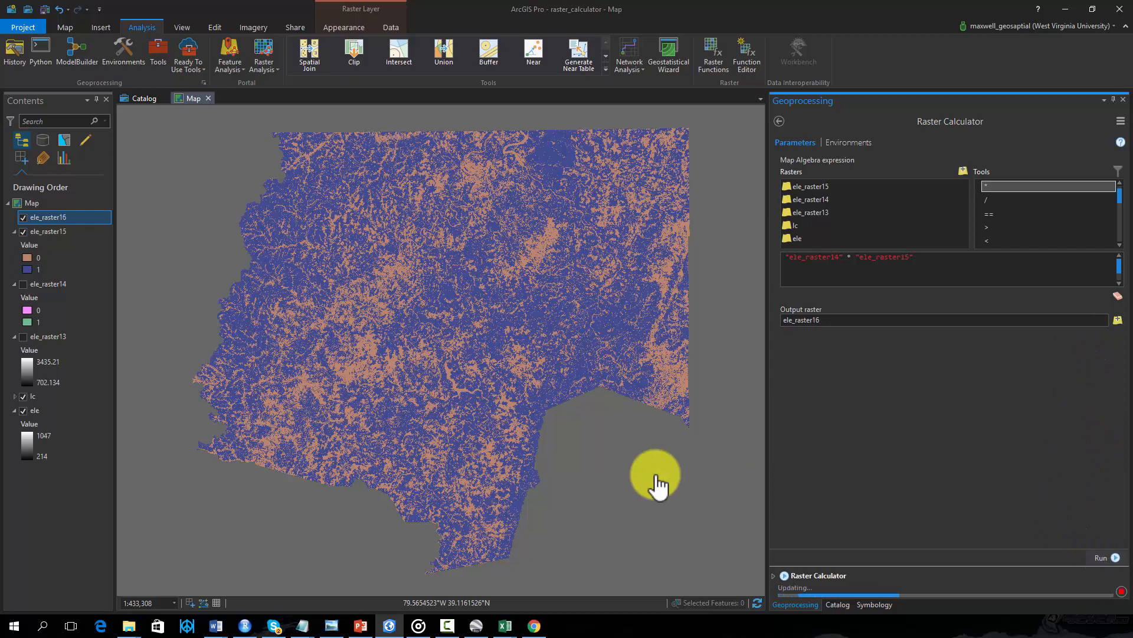
Finish the multiplication so ele_raster16 displays as a binary 0/1 grid
click(1102, 557)
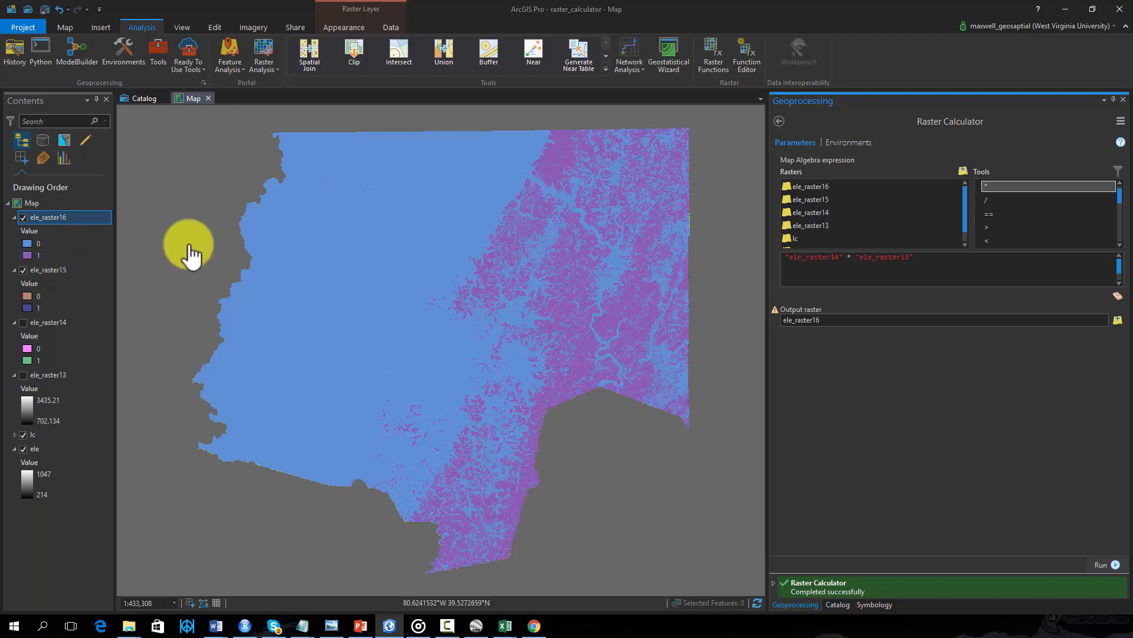
mouse_move(675, 491)
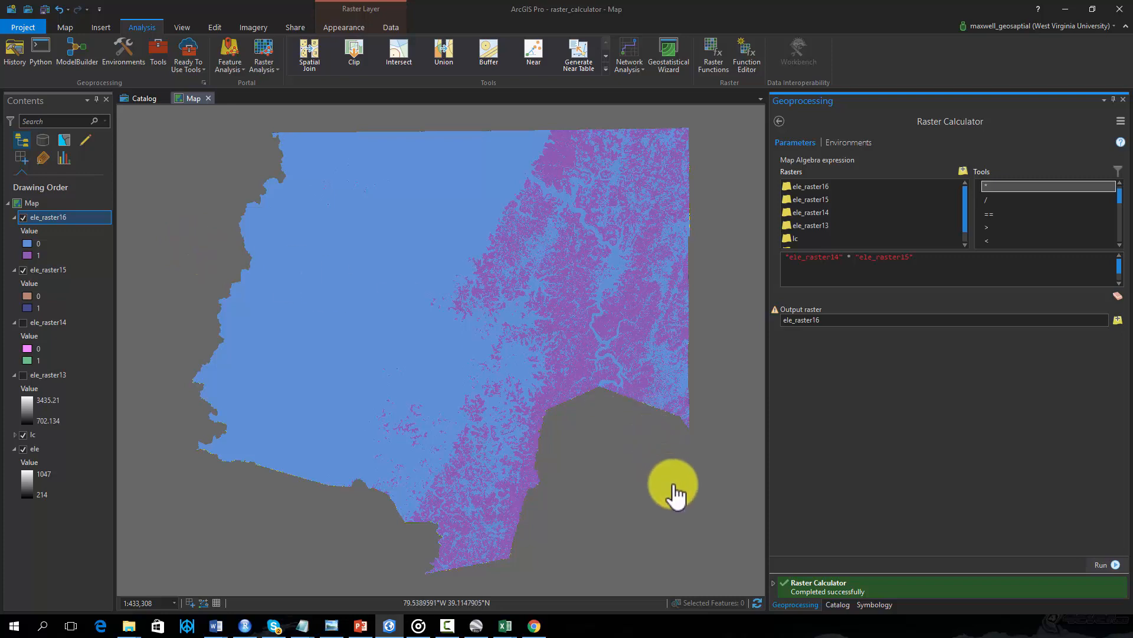
mouse_move(678, 501)
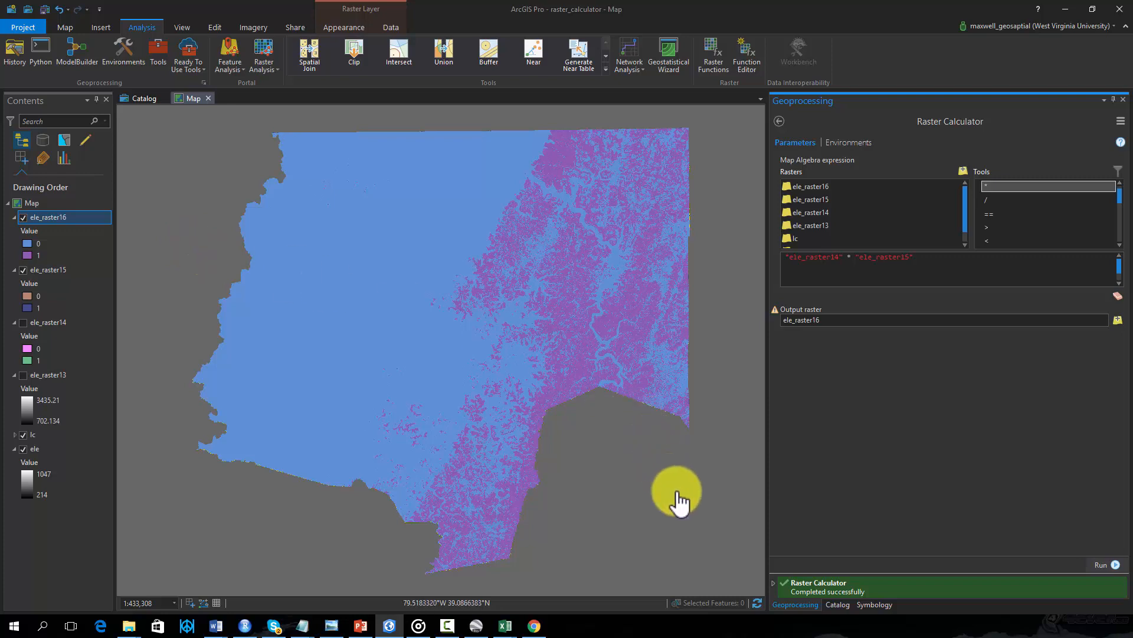